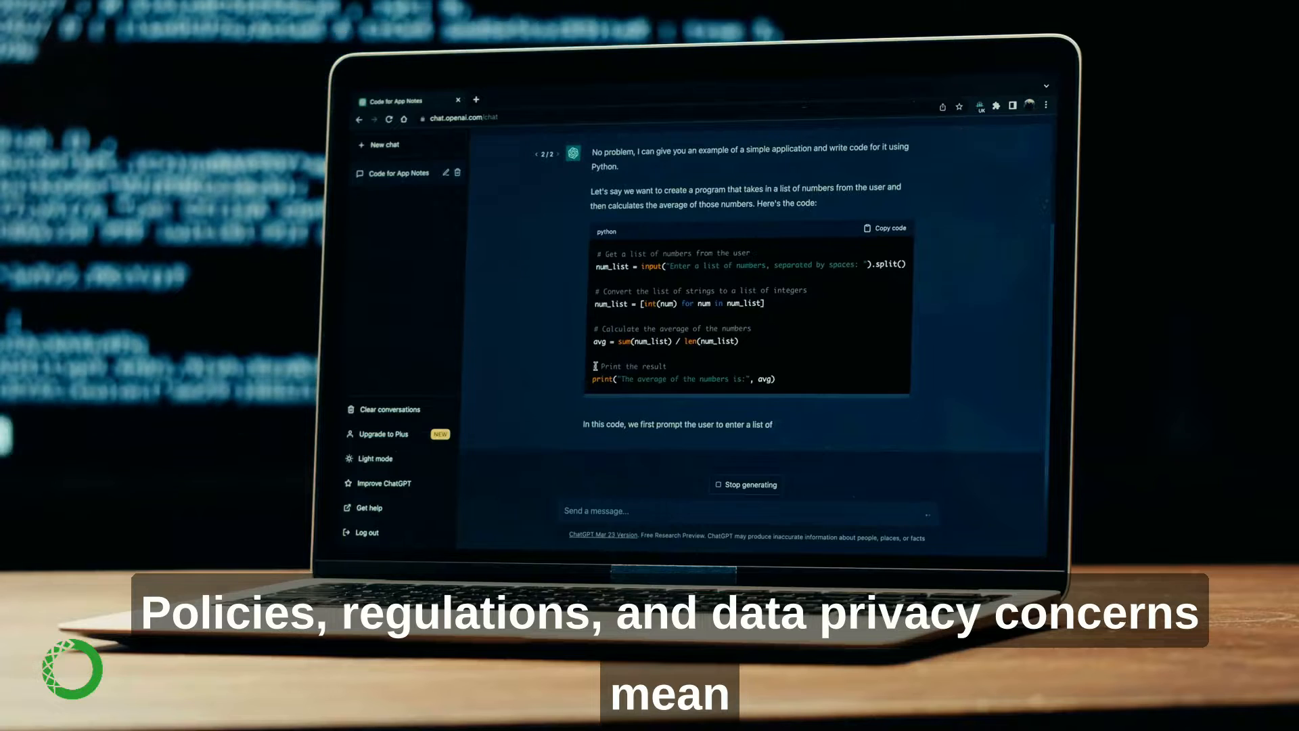
Scroll down through zephyr-7b-beta's chat reply
{"action": "scroll", "scroll_direction": "down", "scroll_amount": 3}
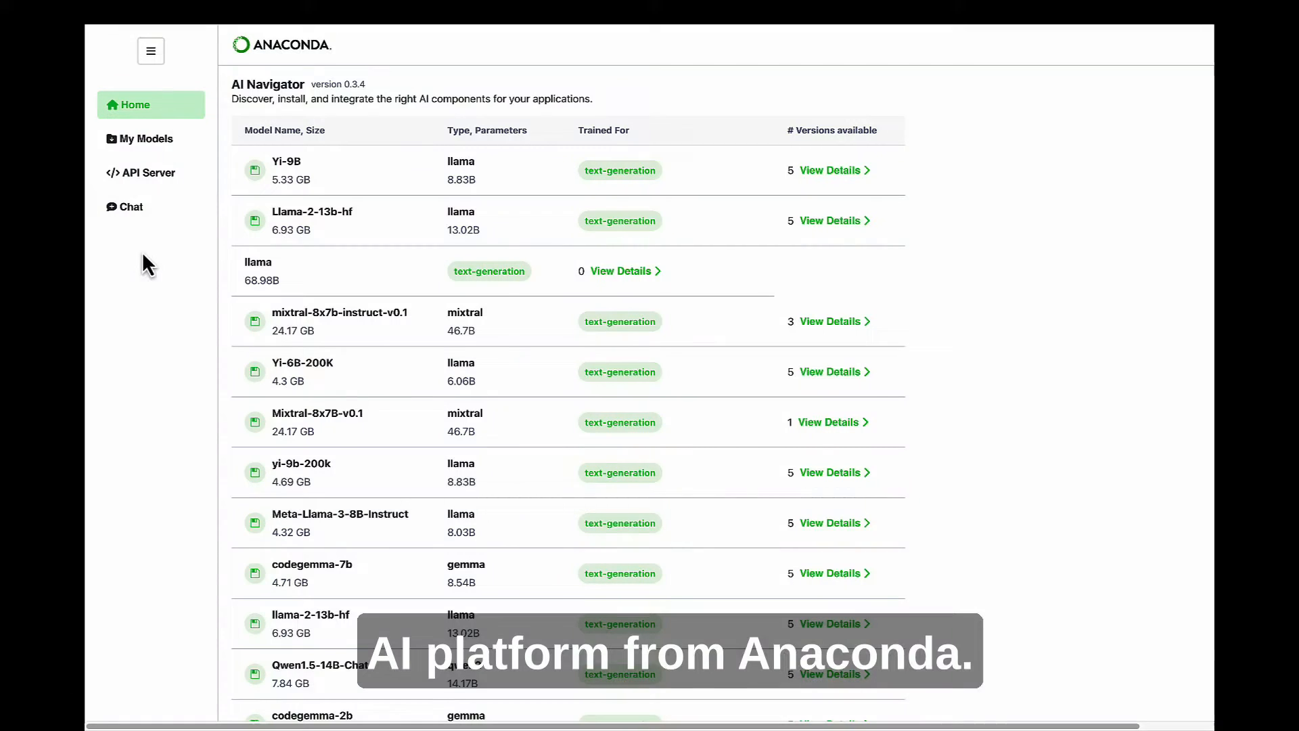
{"action": "mouse_move", "coordinate": [163, 124]}
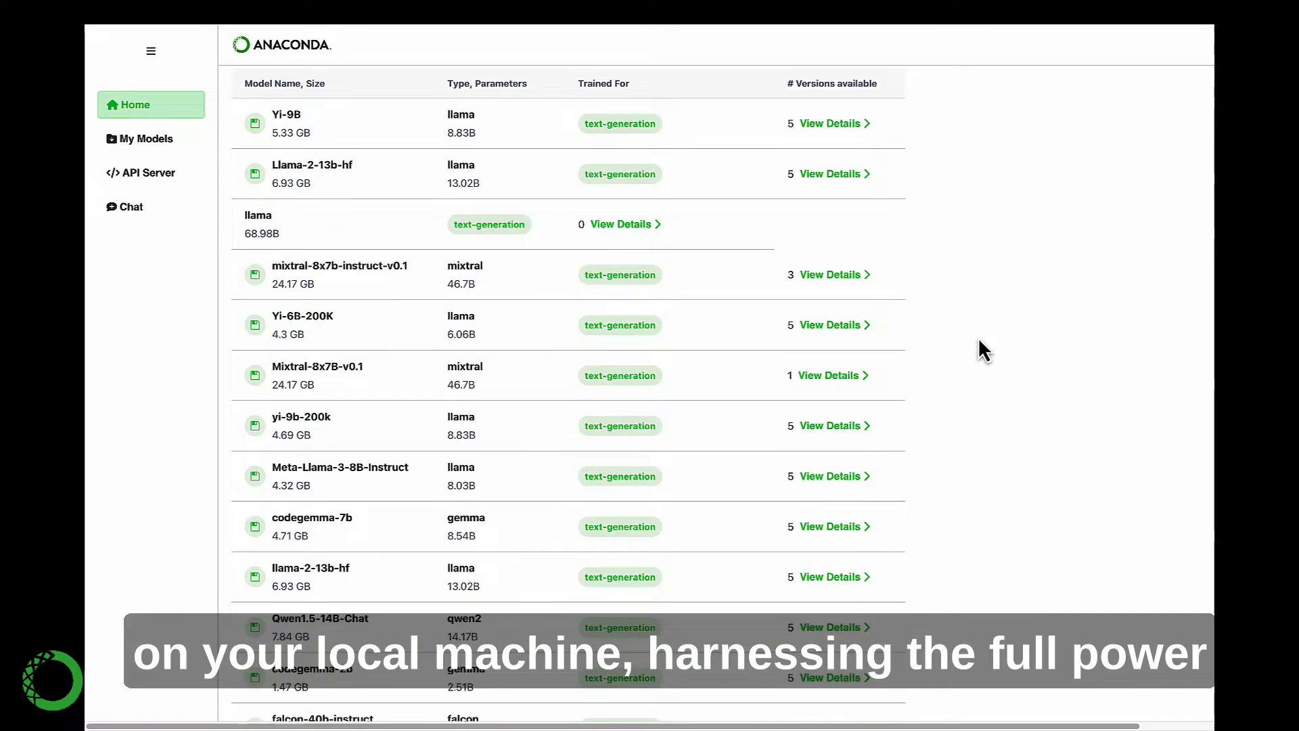
{"action": "scroll", "scroll_direction": "down", "scroll_amount": 3}
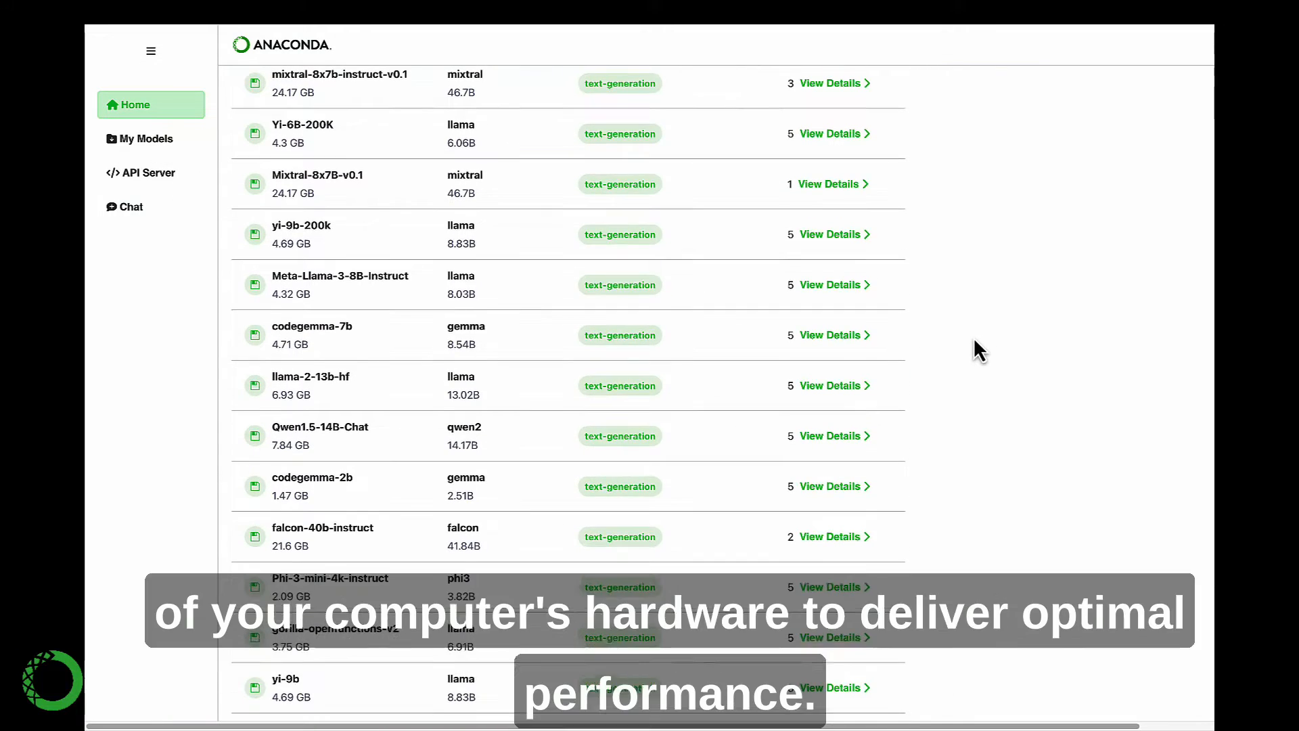
{"action": "scroll", "scroll_direction": "down", "scroll_amount": 3}
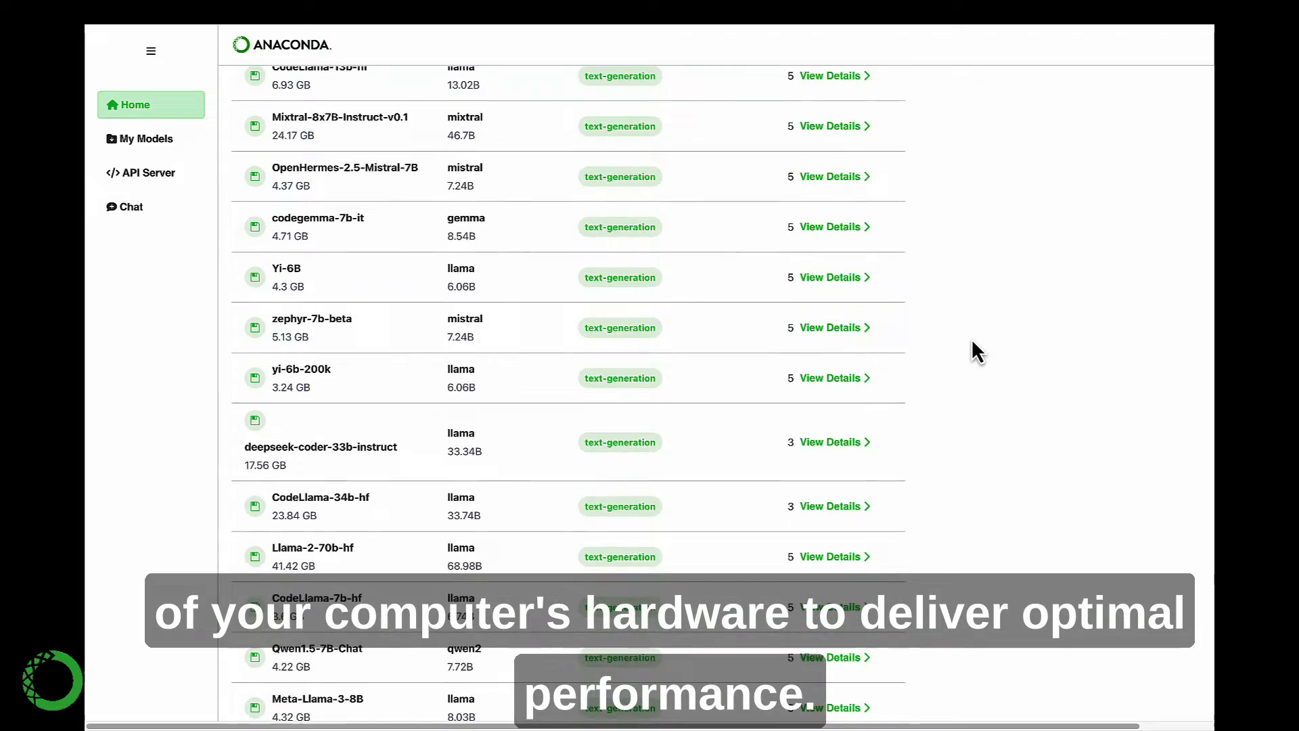
{"action": "scroll", "scroll_direction": "down", "scroll_amount": 3}
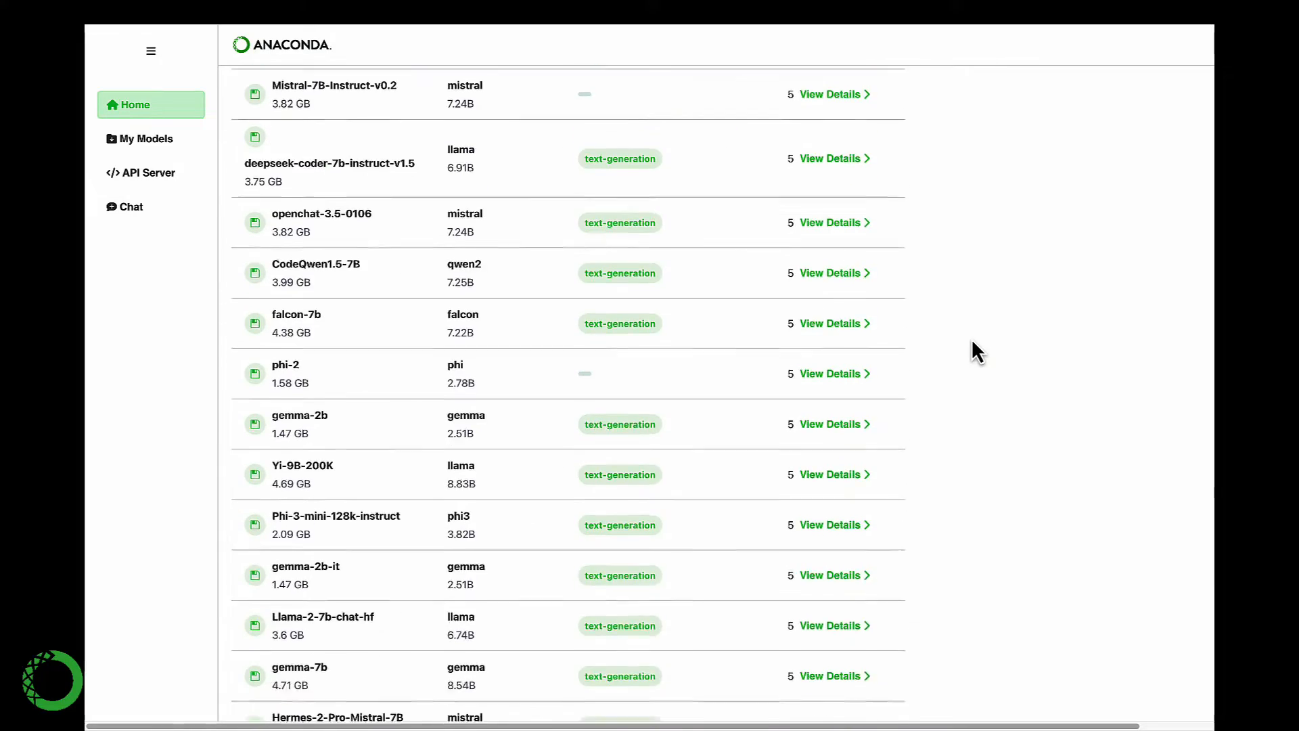
{"action": "scroll", "scroll_direction": "down", "scroll_amount": 3}
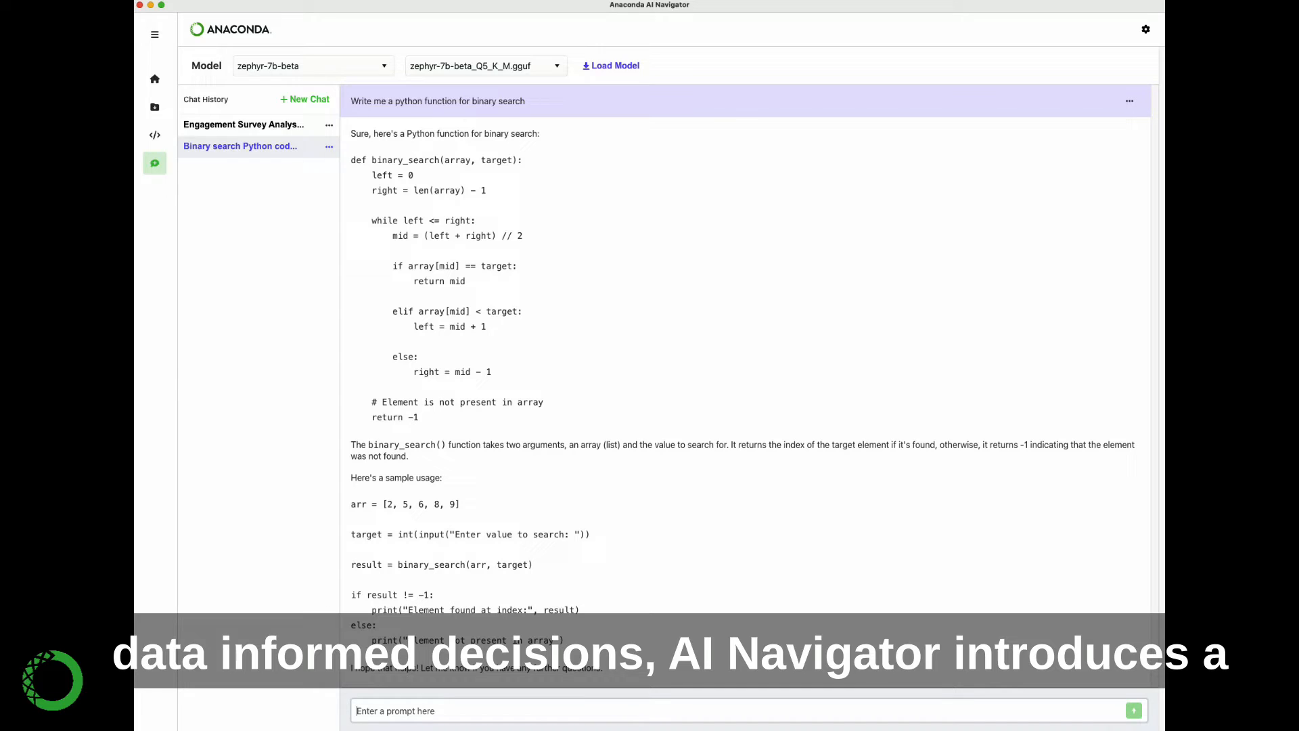
Read the Engagement Survey Analysis chat, then go back to the Home model catalog
{"action": "left_click", "coordinate": [243, 125]}
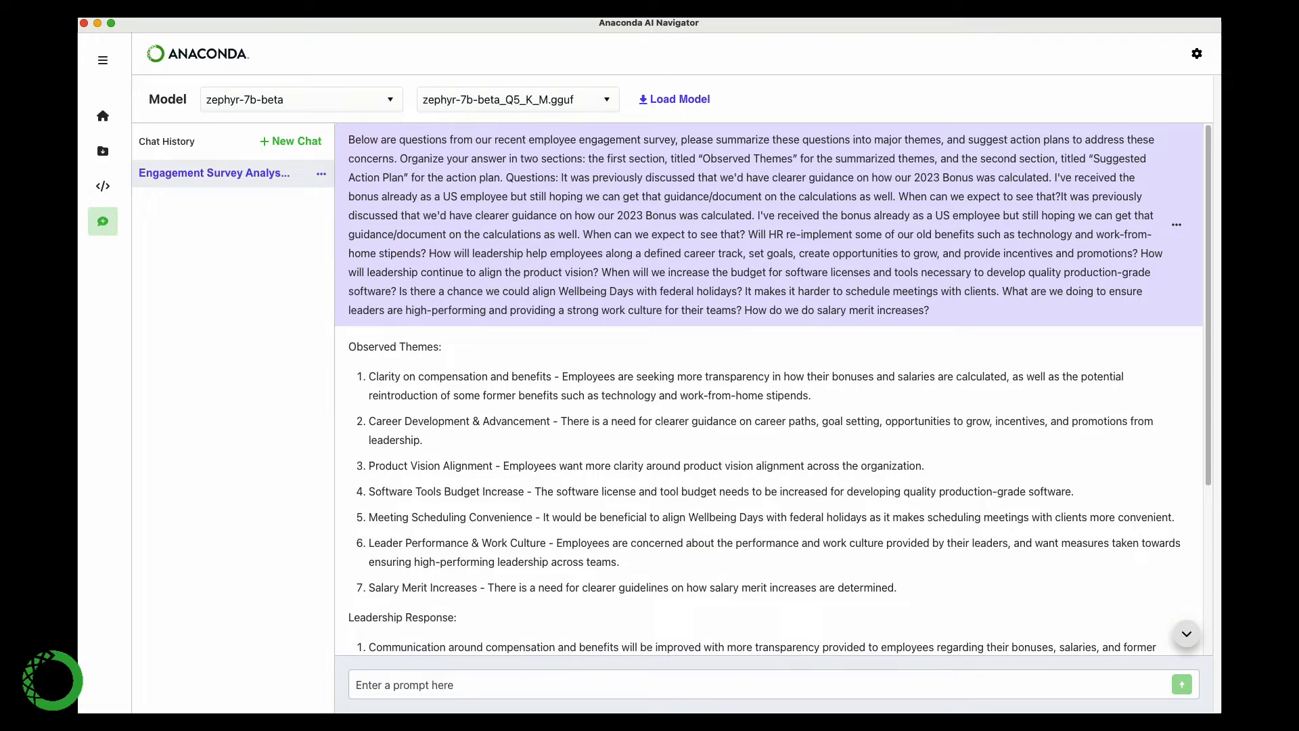
{"action": "left_click", "coordinate": [103, 115]}
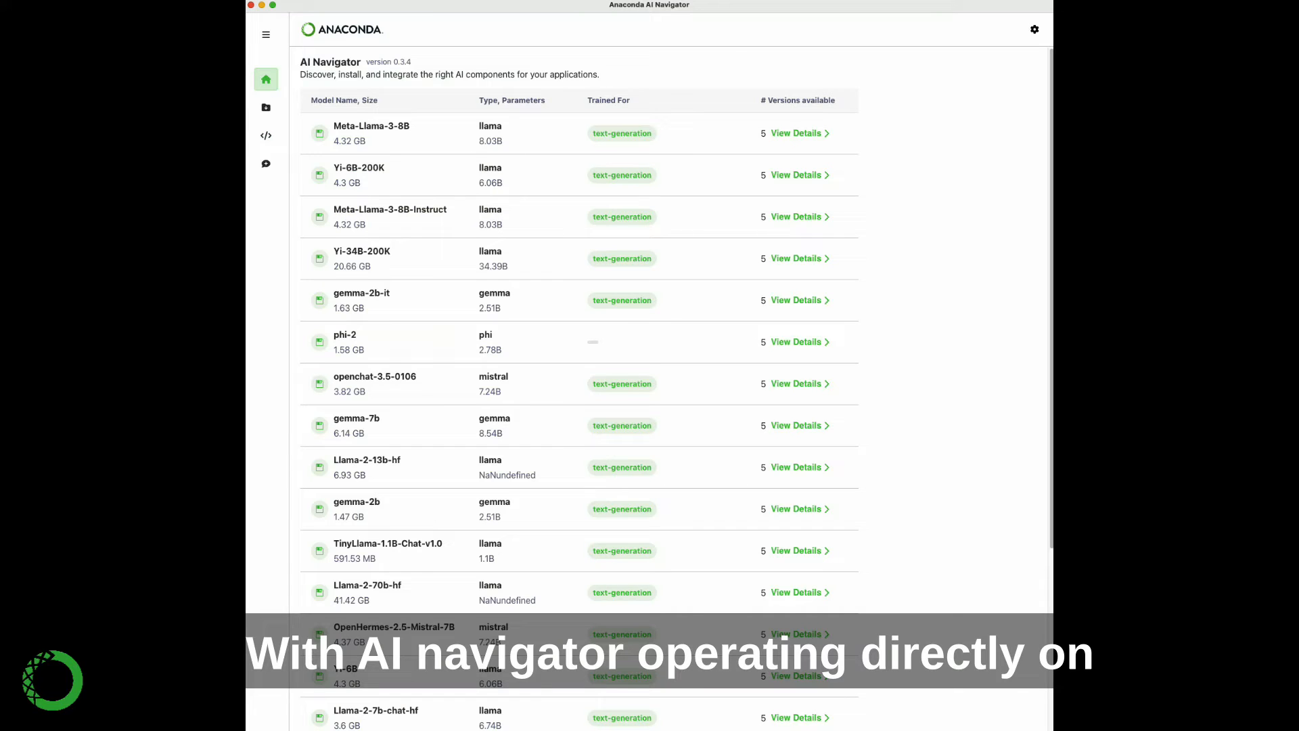